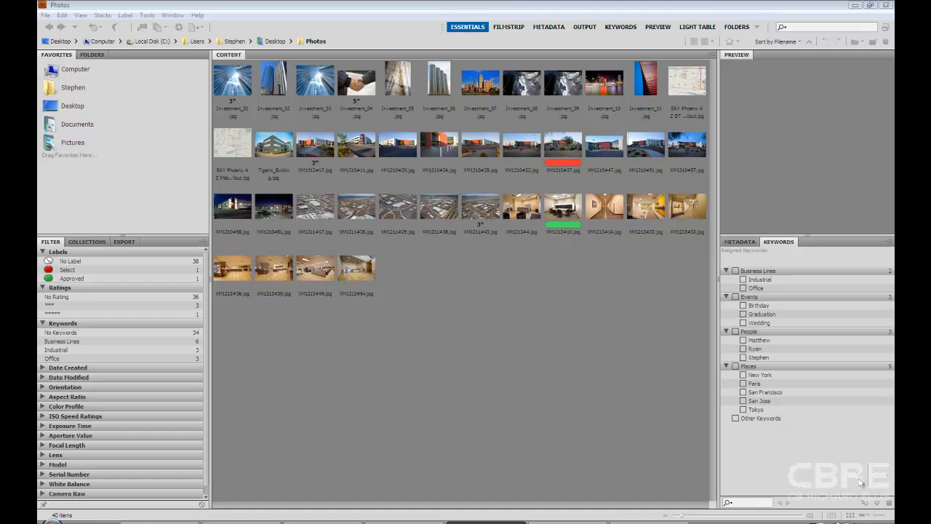
mouse_move(542, 402)
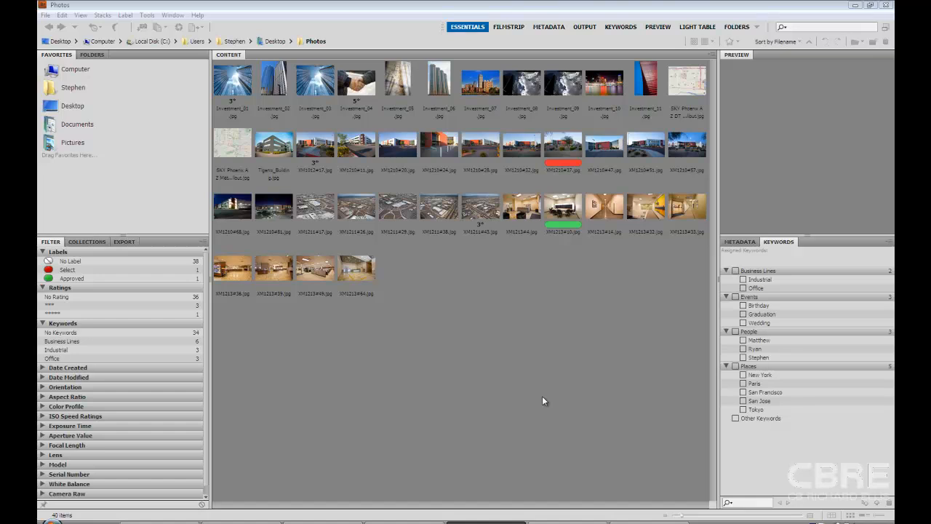
- Select Investment_01 and Ctrl-add its duplicates Investment_03, another tower shot and the last lobby photo
left_click(233, 79)
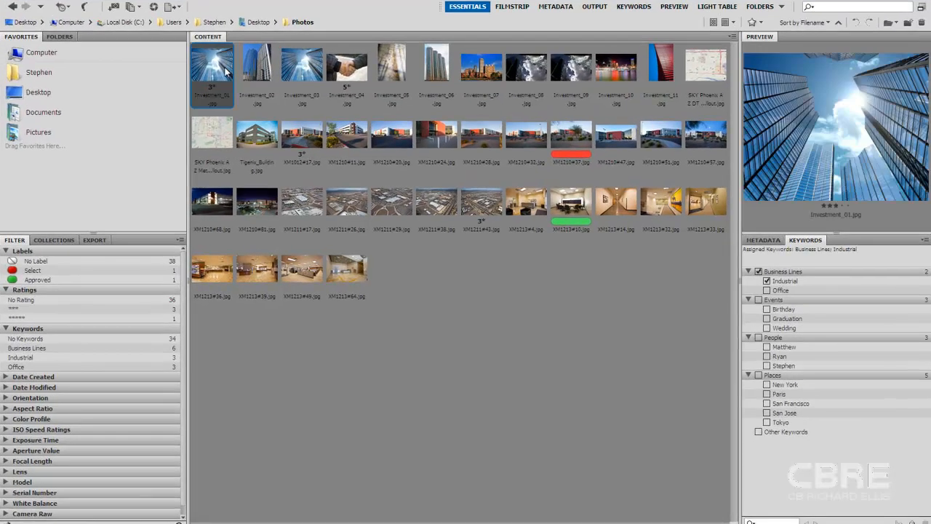
mouse_move(300, 73)
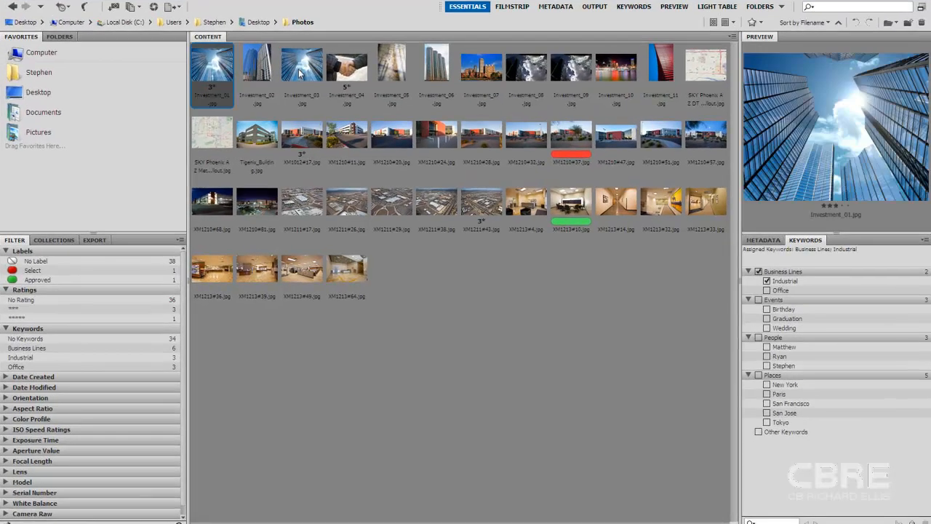
left_click(301, 66)
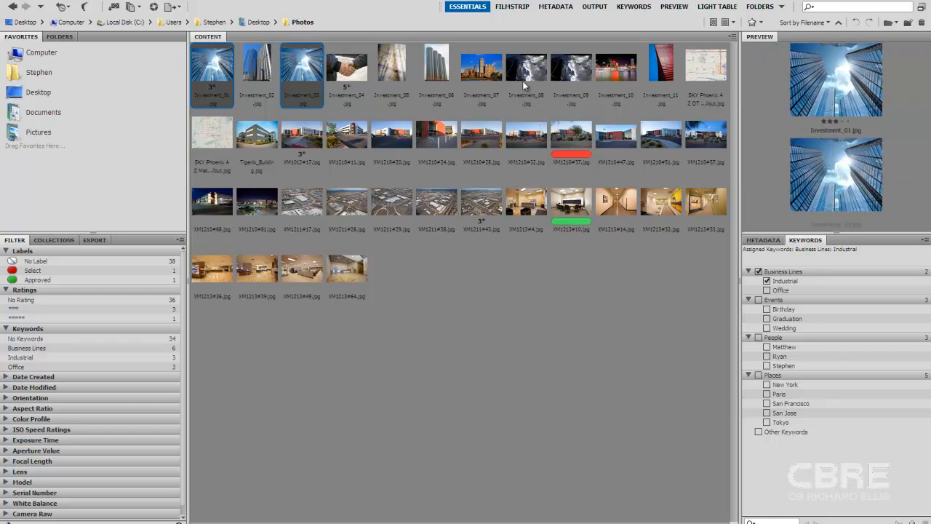
left_click(571, 65)
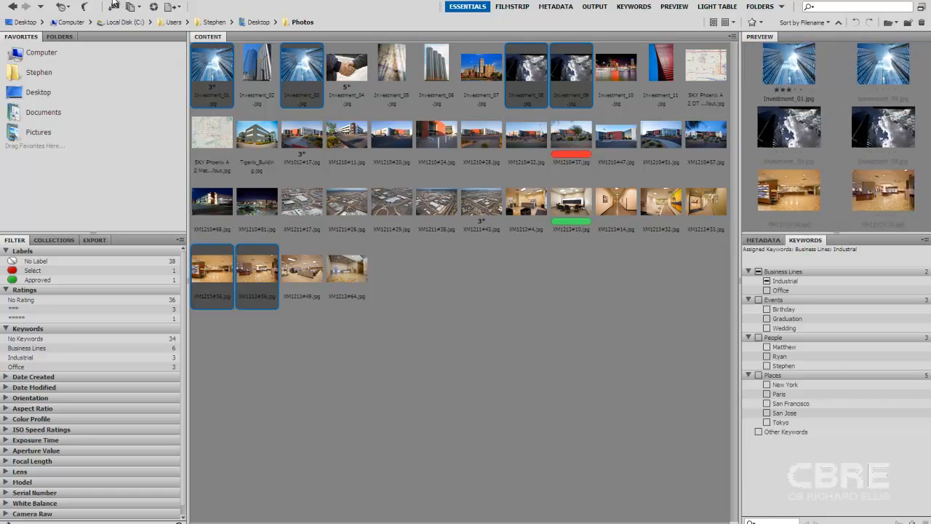
left_click(111, 6)
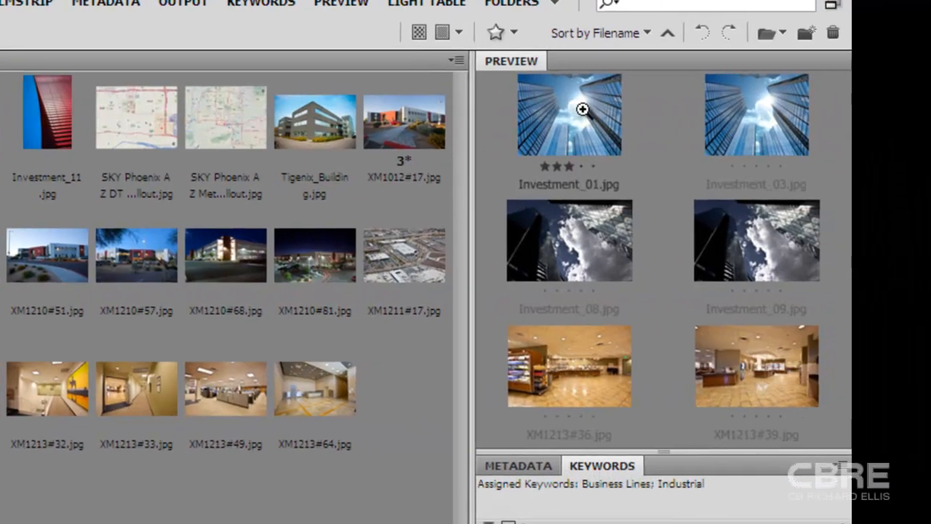
mouse_move(672, 468)
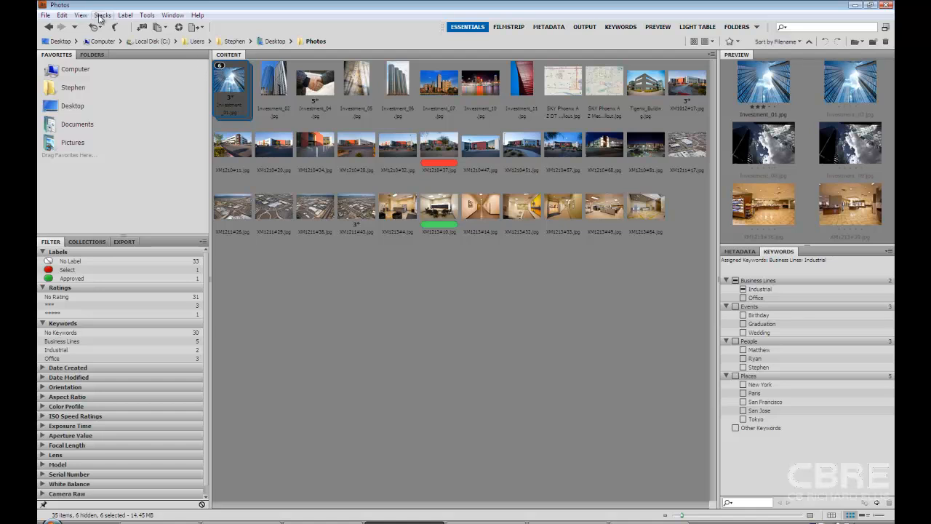
- Show the Stacks menu commands from the menu bar
left_click(102, 14)
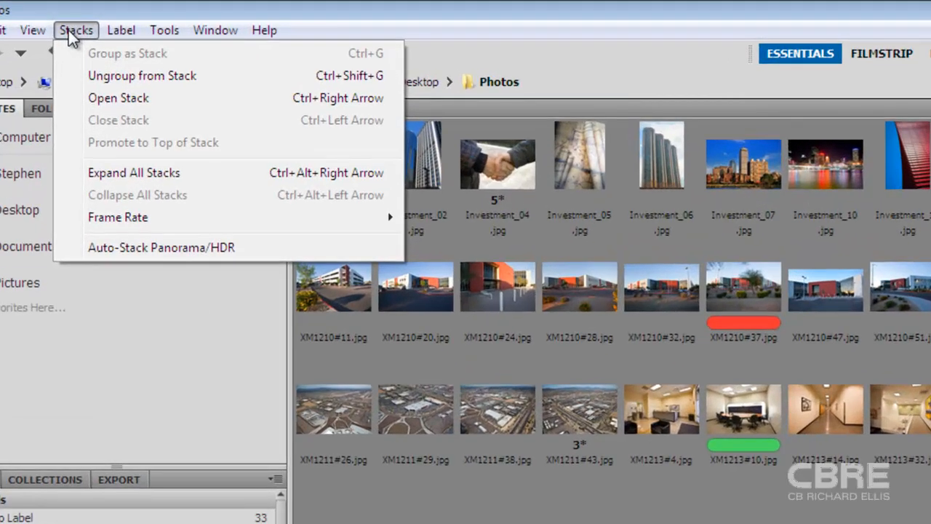
mouse_move(142, 76)
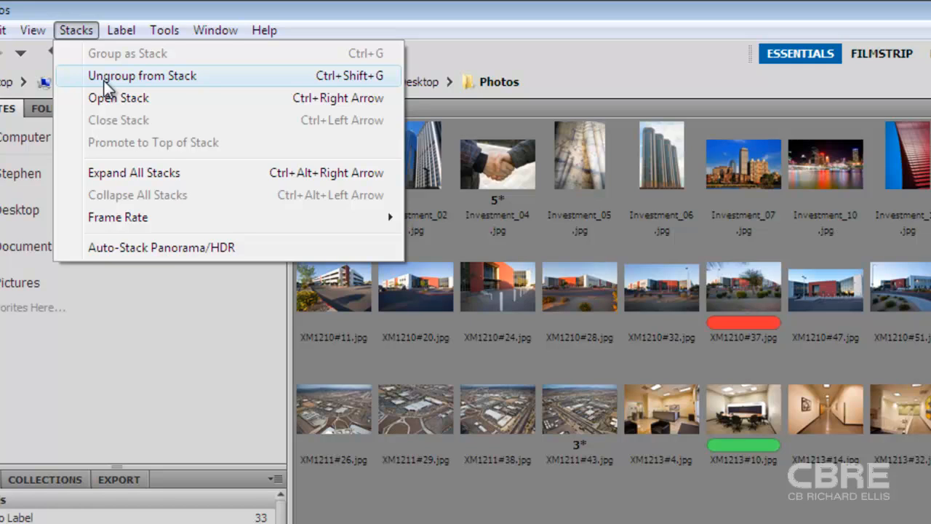
mouse_move(118, 111)
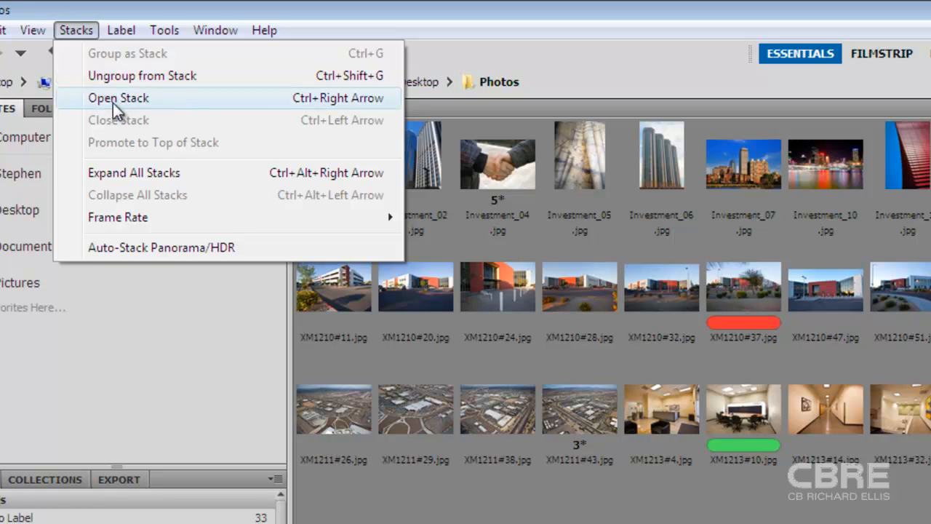
- Expand the six-photo stack so the tower and lobby duplicates show in the grid
left_click(118, 97)
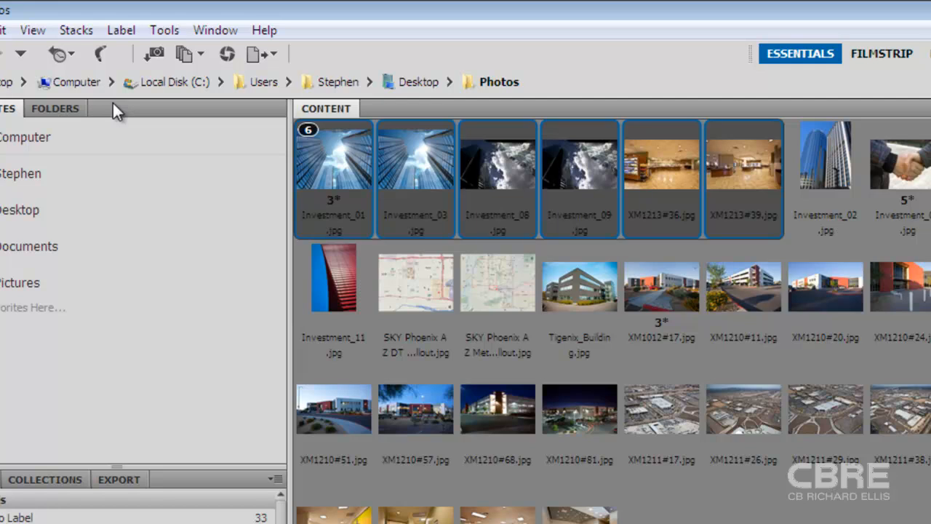
mouse_move(312, 143)
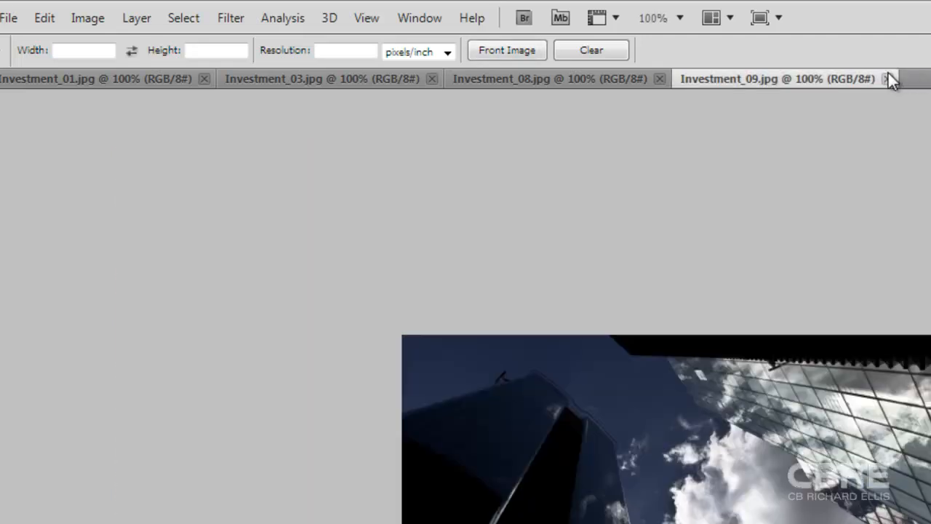
- Close the Investment_09 and Investment_08 documents, leaving Investment_01.jpg open
left_click(889, 78)
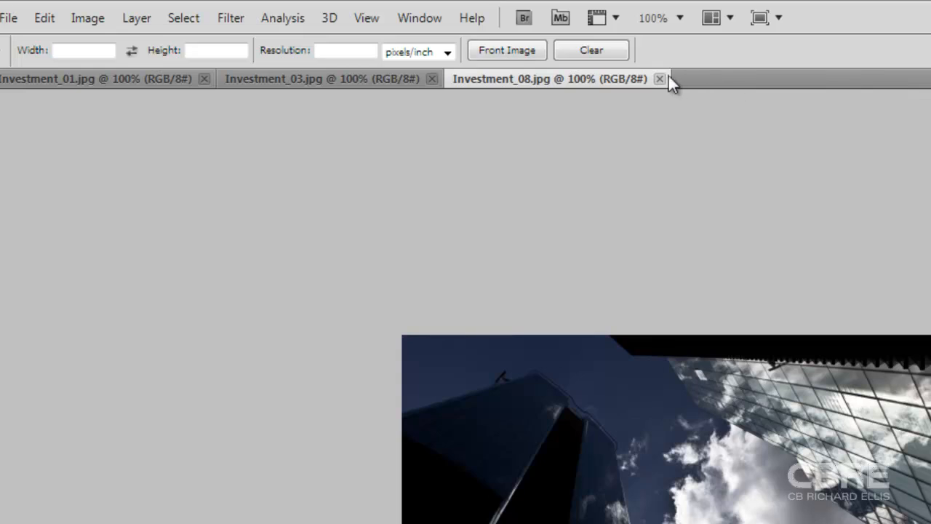
left_click(660, 79)
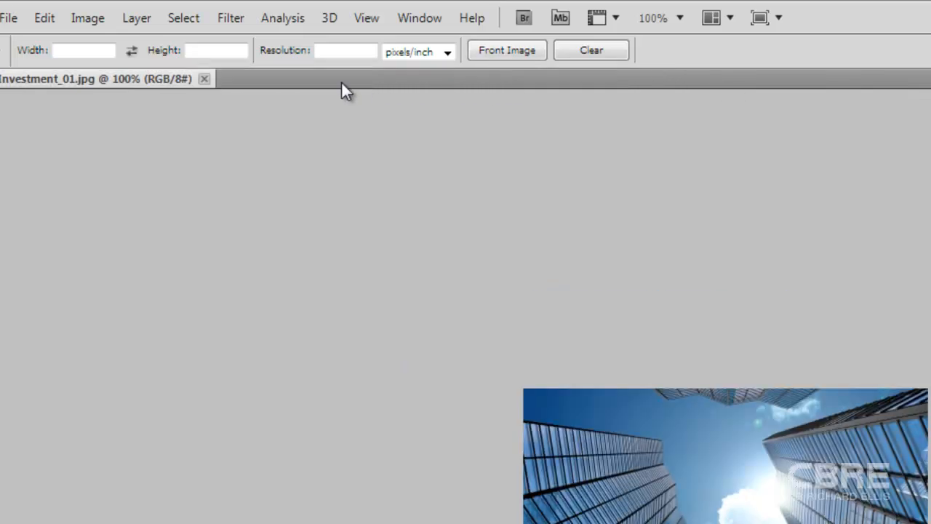